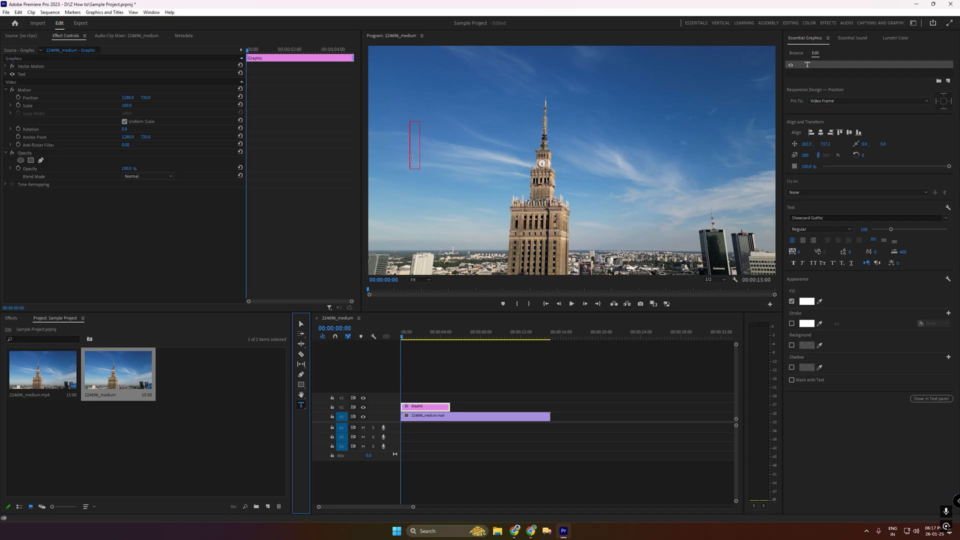
- Add a 'CLOCK TOWER' title and stretch it to the aerial clip's full length
text(CLOCK)
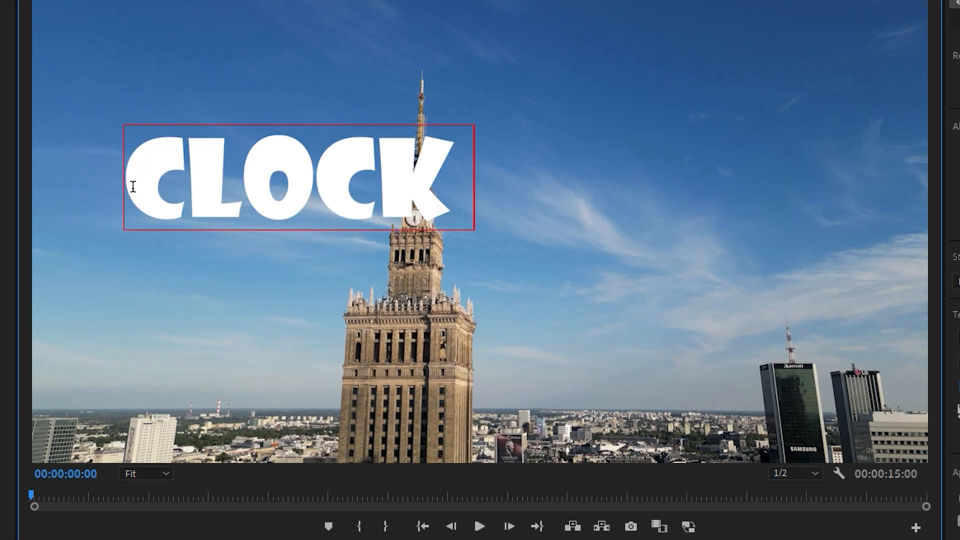
text(TOWER)
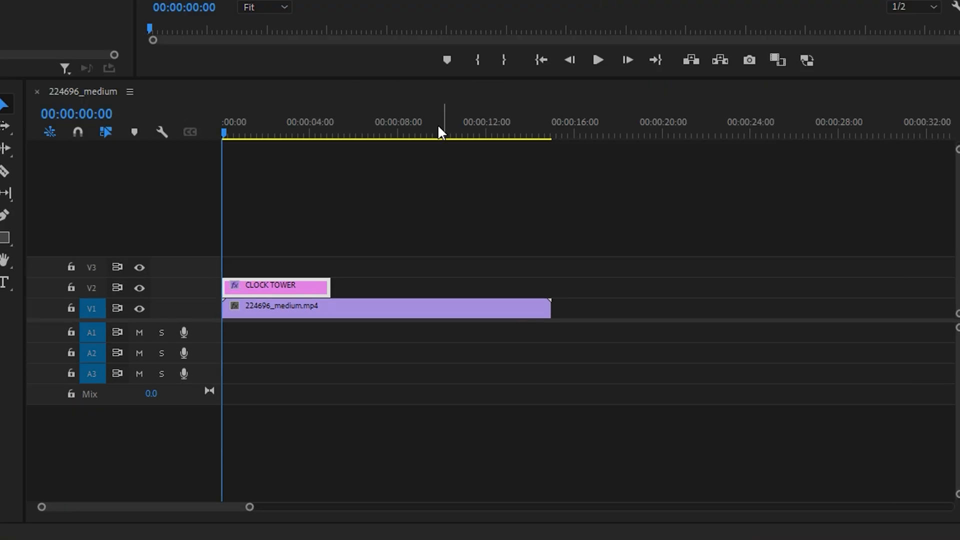
drag(329, 287, 550, 287)
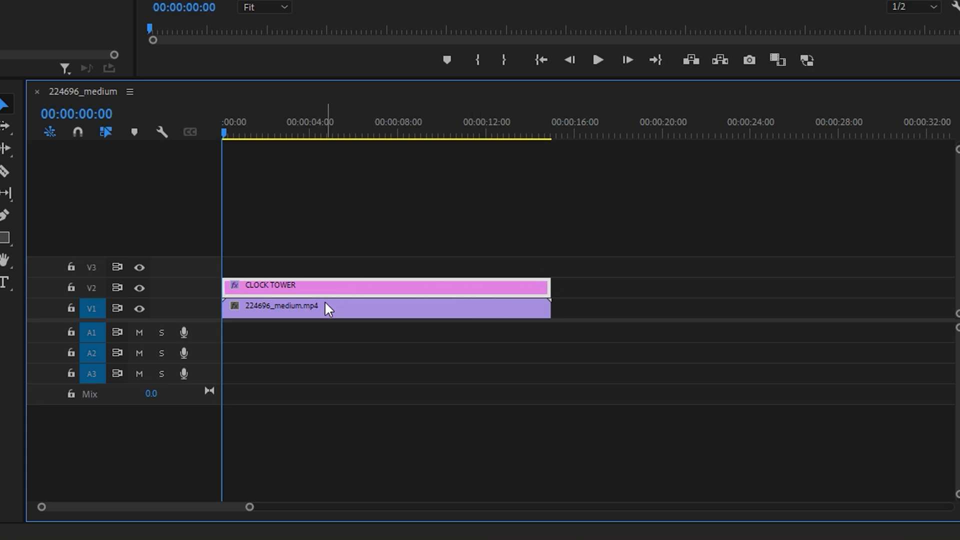
- Duplicate the aerial clip onto the track above, aligned to the sequence start, and search Effects for Color Key
drag(328, 308, 300, 266)
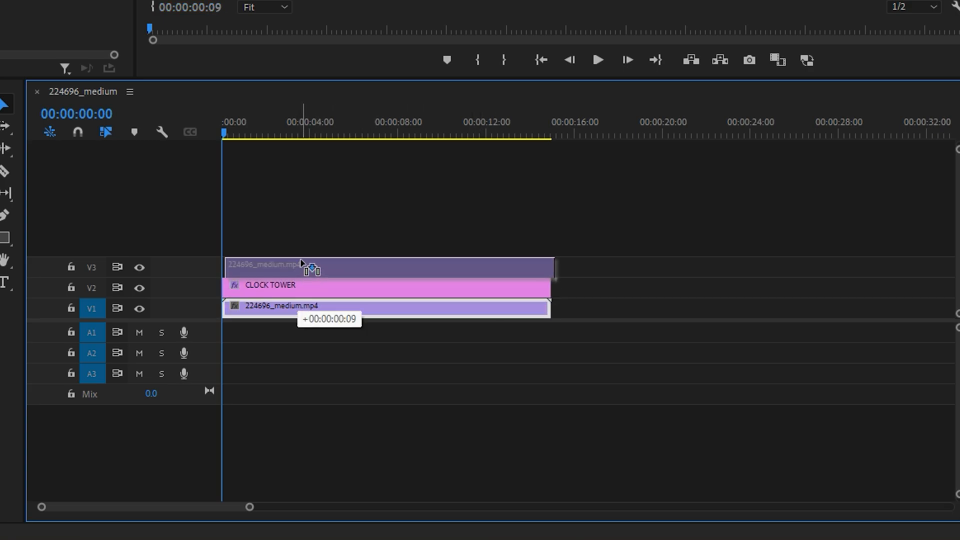
drag(300, 264, 272, 269)
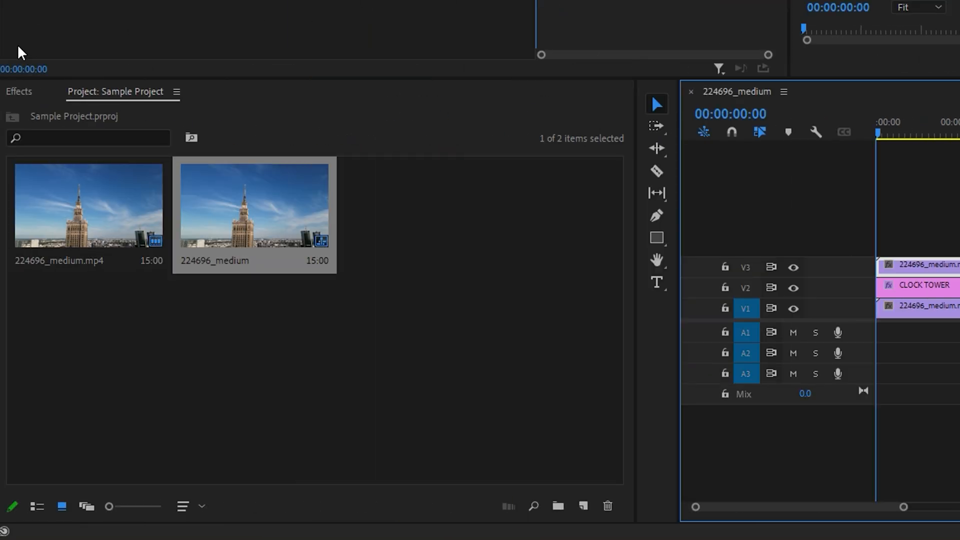
text(co)
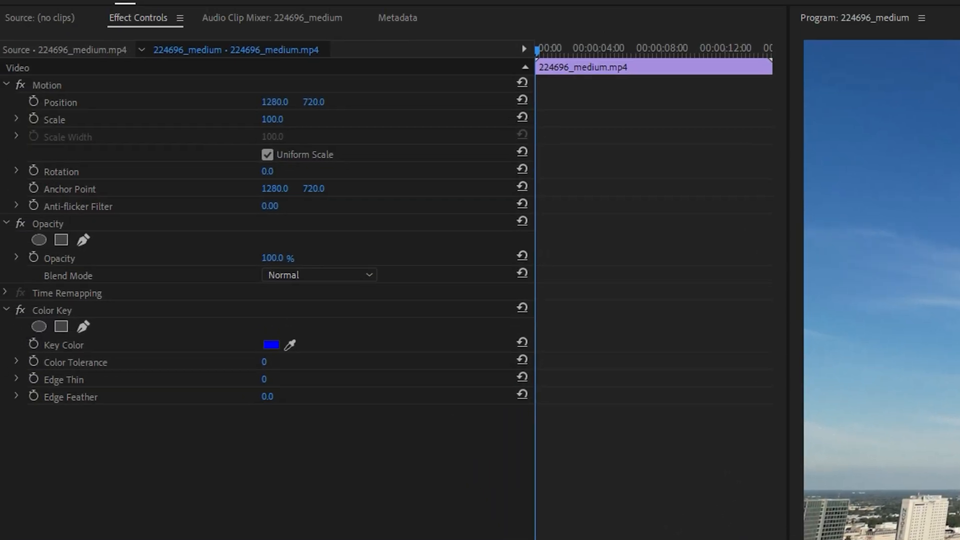
mouse_move(180, 32)
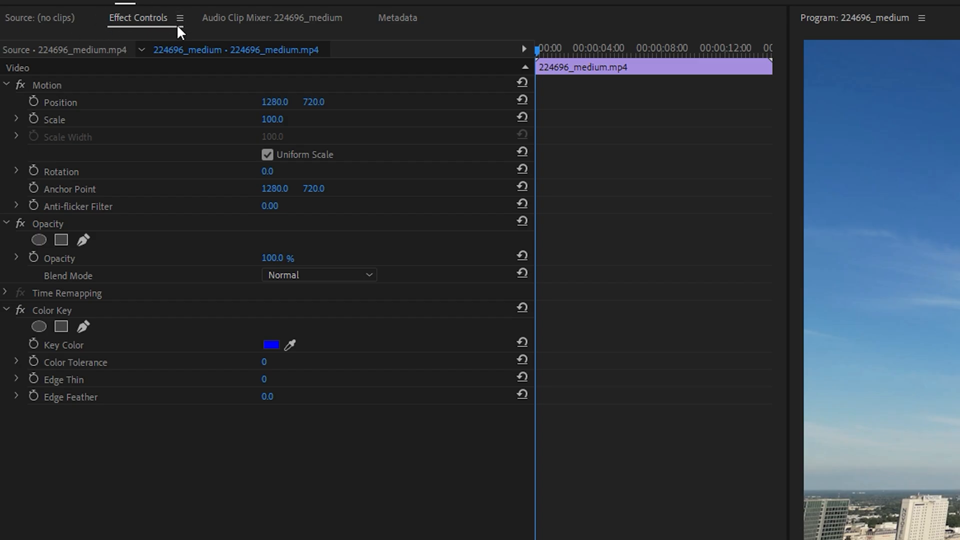
click(52, 310)
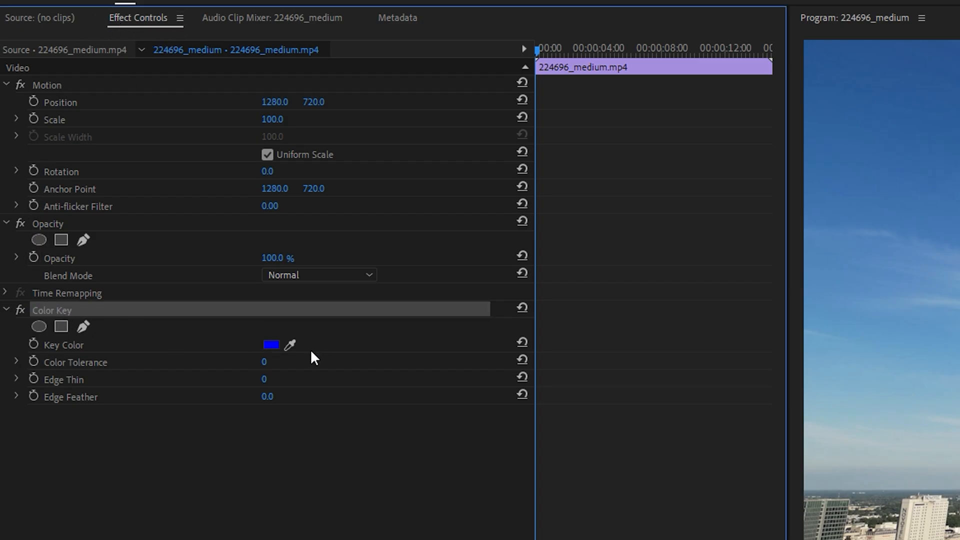